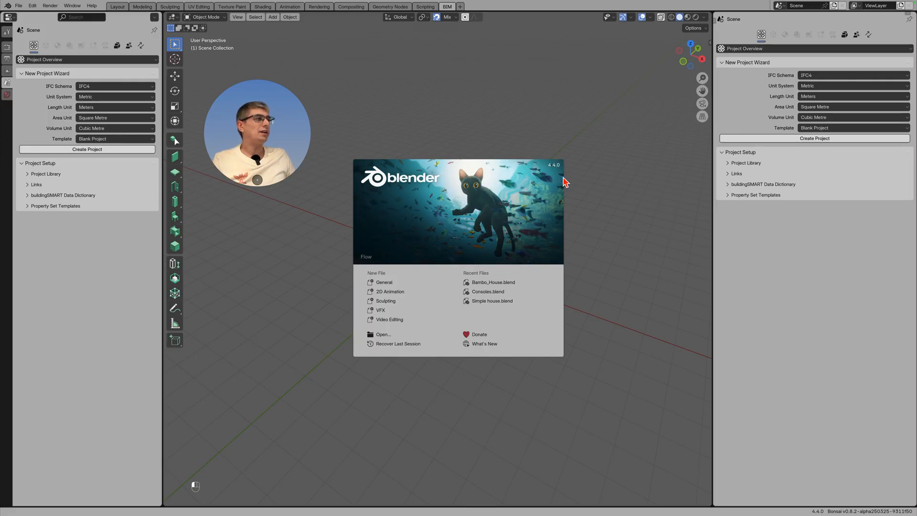
mouse_move(537, 162)
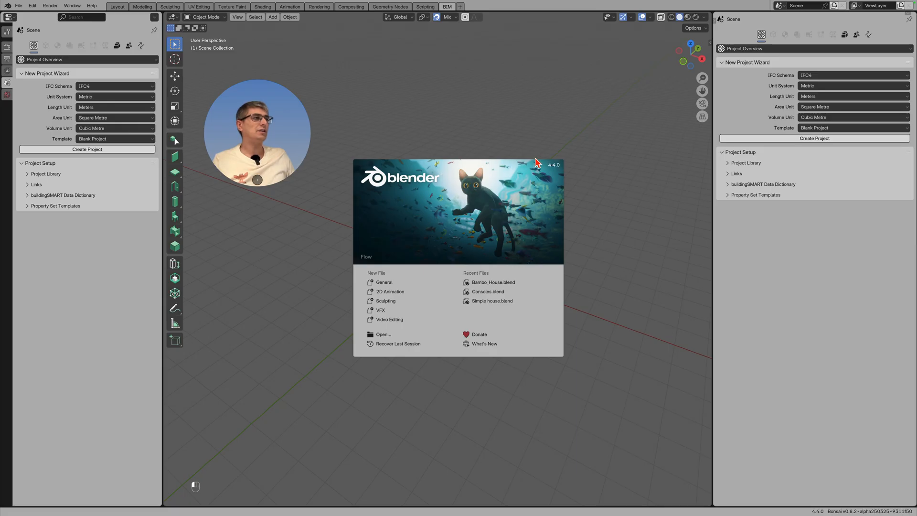
mouse_move(475, 197)
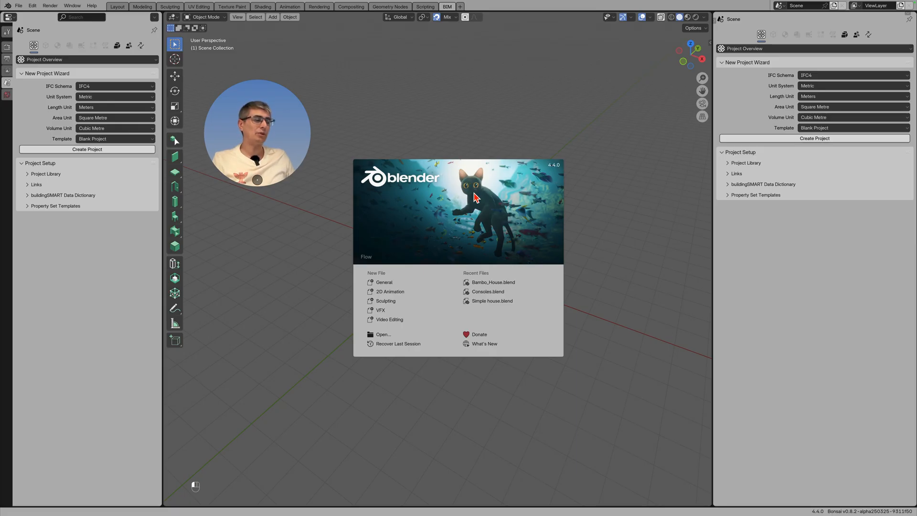
mouse_move(560, 185)
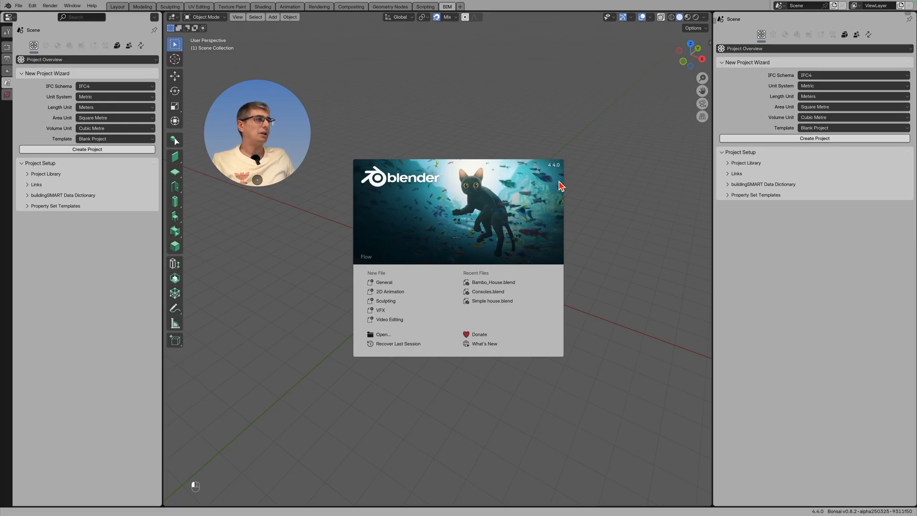
mouse_move(483, 115)
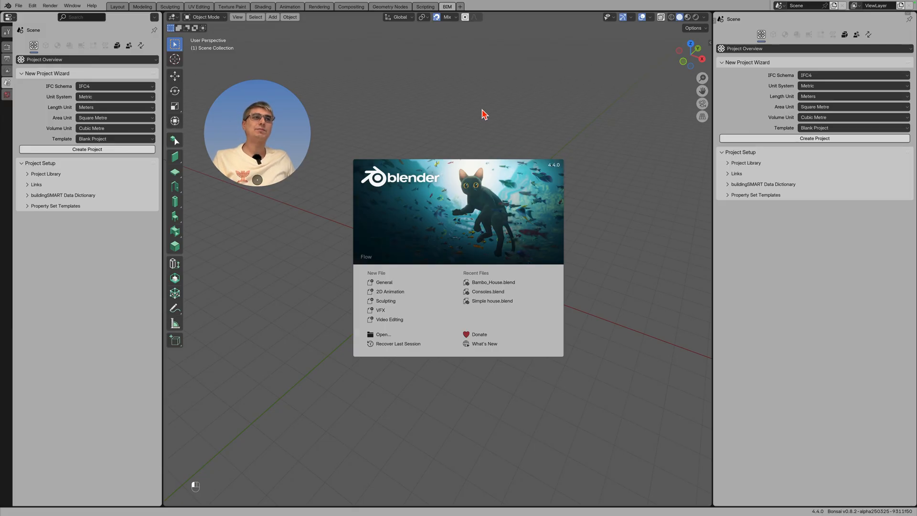
Create the default IFC project, choose the Wall tool and quick-create an IfcWallType (Blender crashes)
left_click(484, 115)
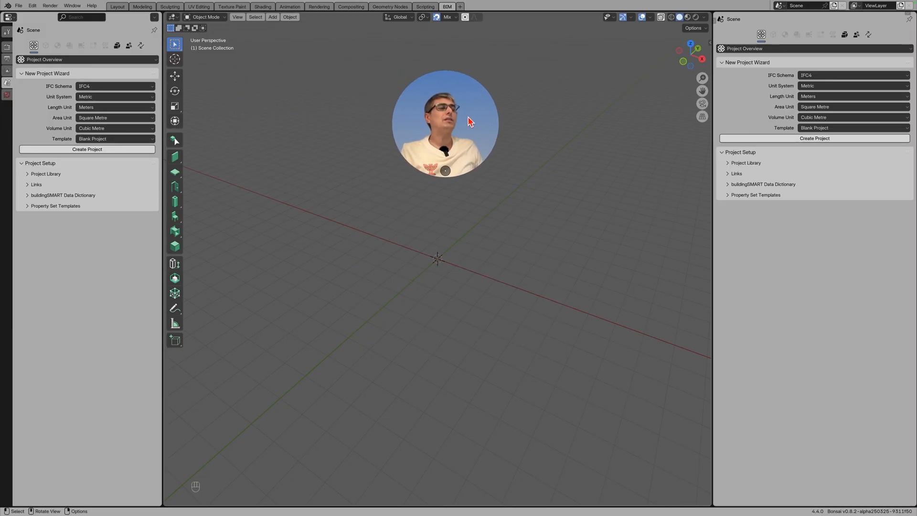
left_click(87, 149)
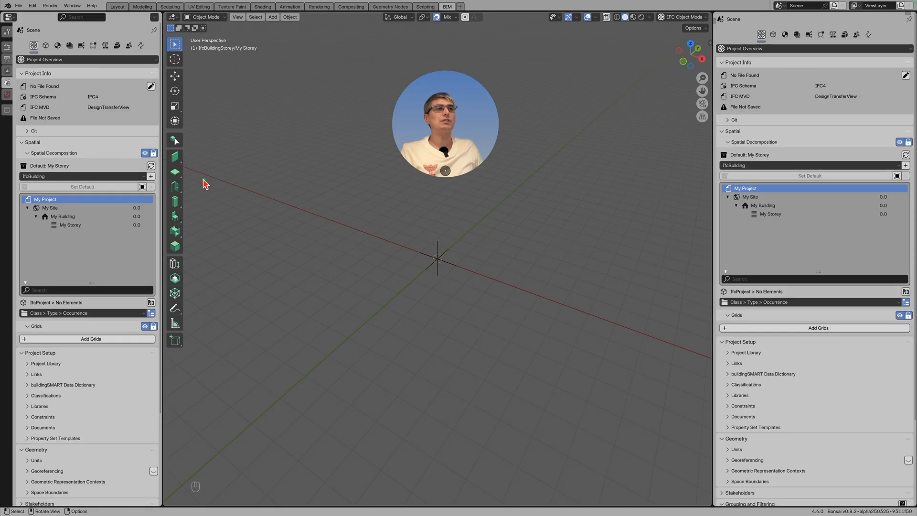
left_click(174, 156)
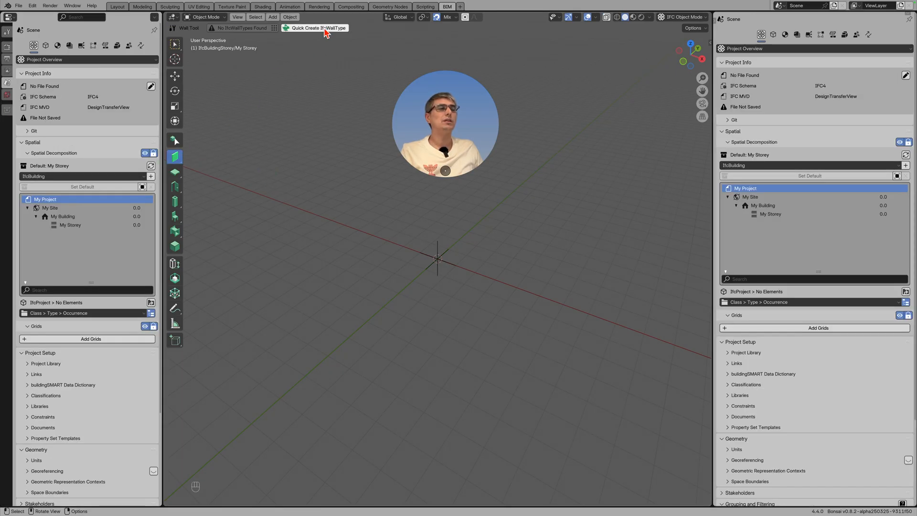
left_click(320, 28)
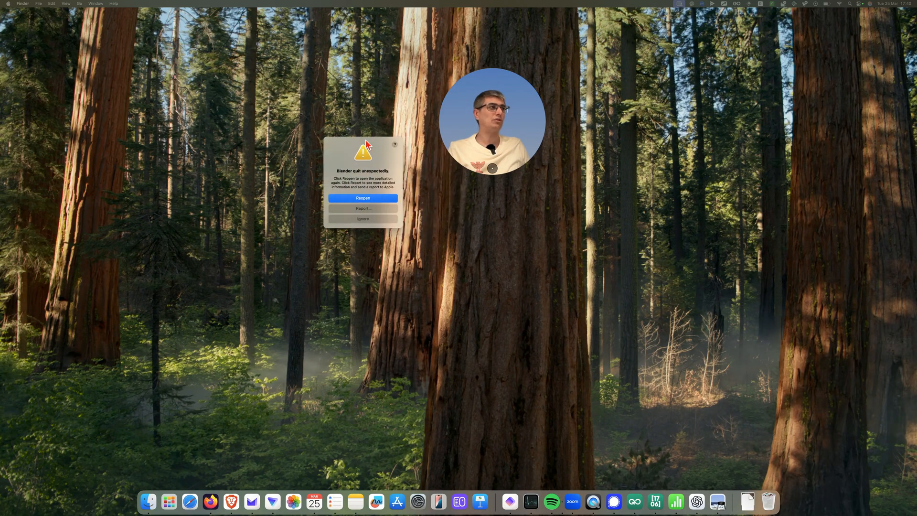
mouse_move(244, 196)
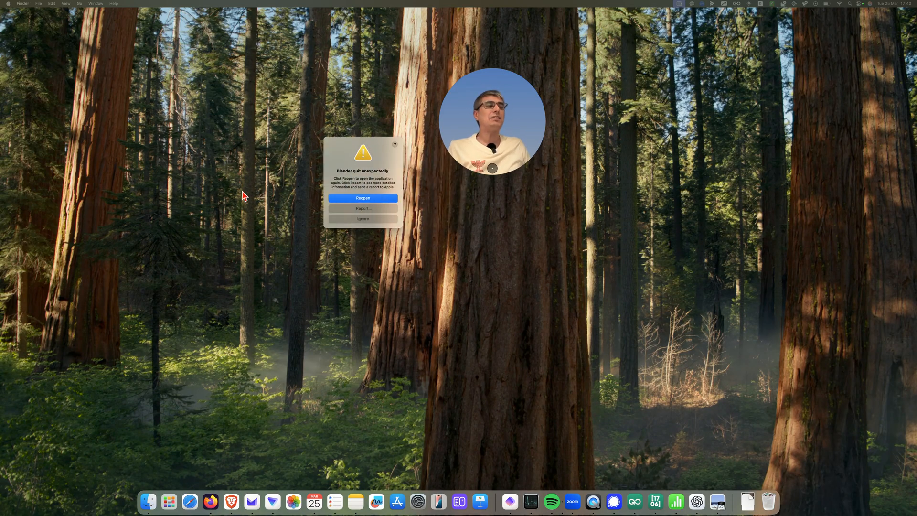
mouse_move(315, 204)
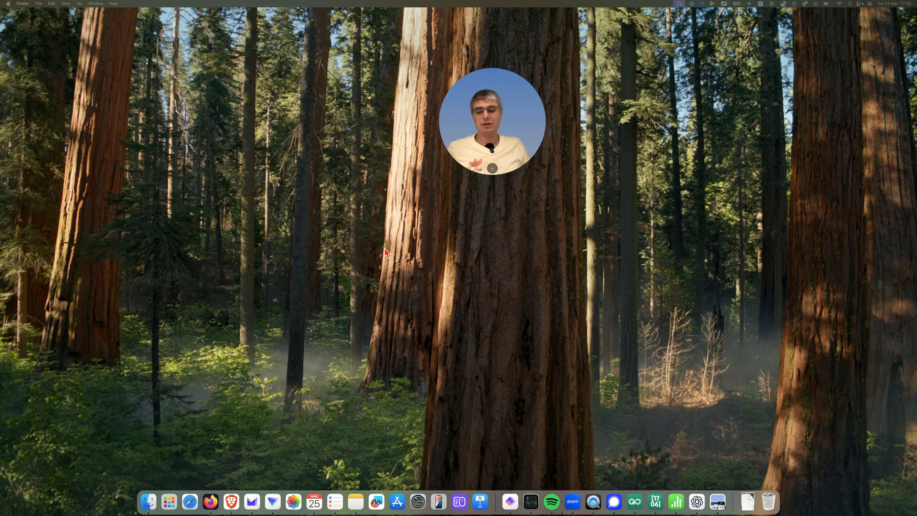
Search 'ble' in the launcher and switch to the desktop space holding the reopened Blender
type("ble")
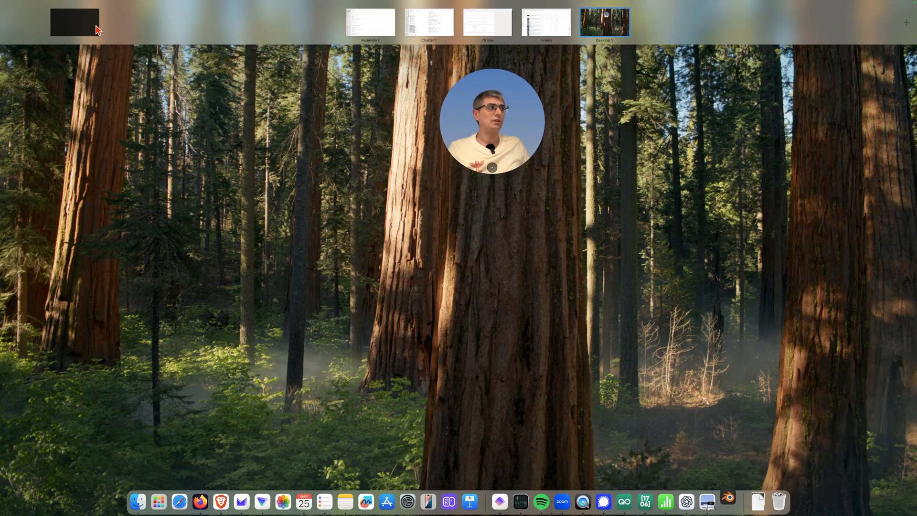
left_click(600, 17)
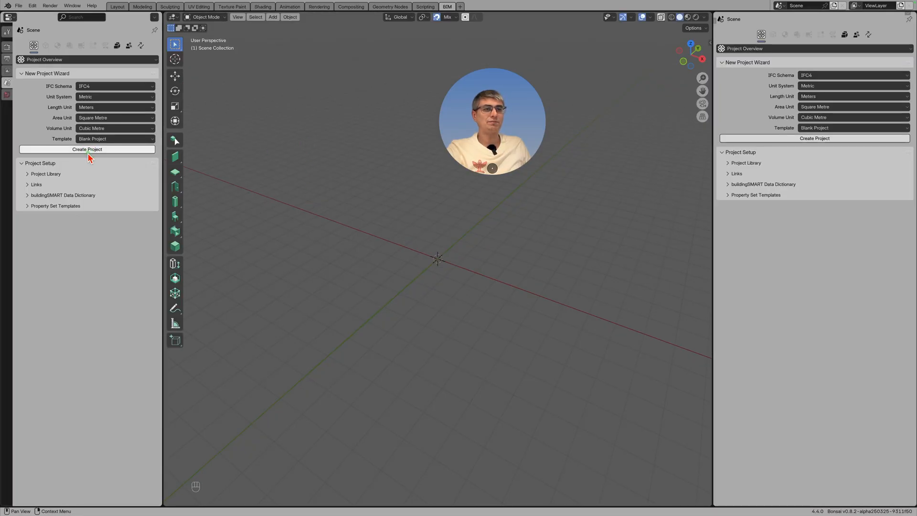
Create the IFC project again and quick-create an IfcSlabType (Blender crashes again)
left_click(87, 149)
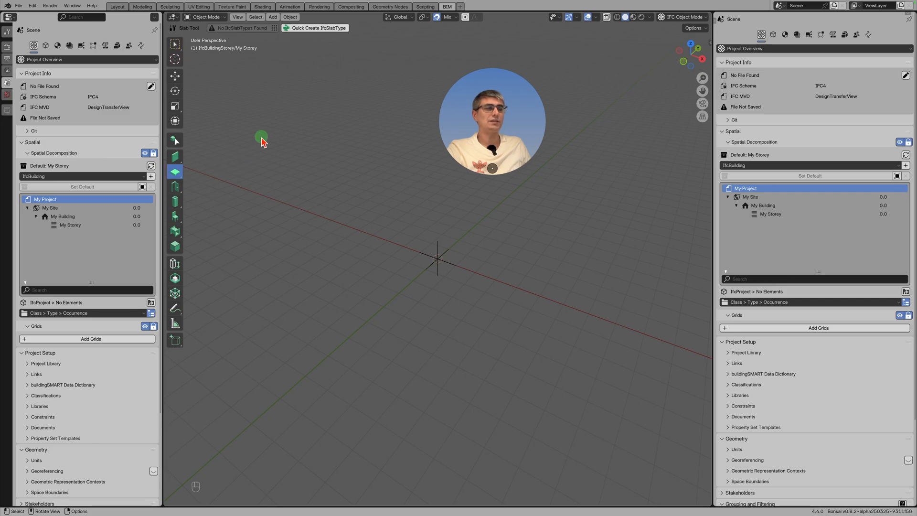
left_click(316, 28)
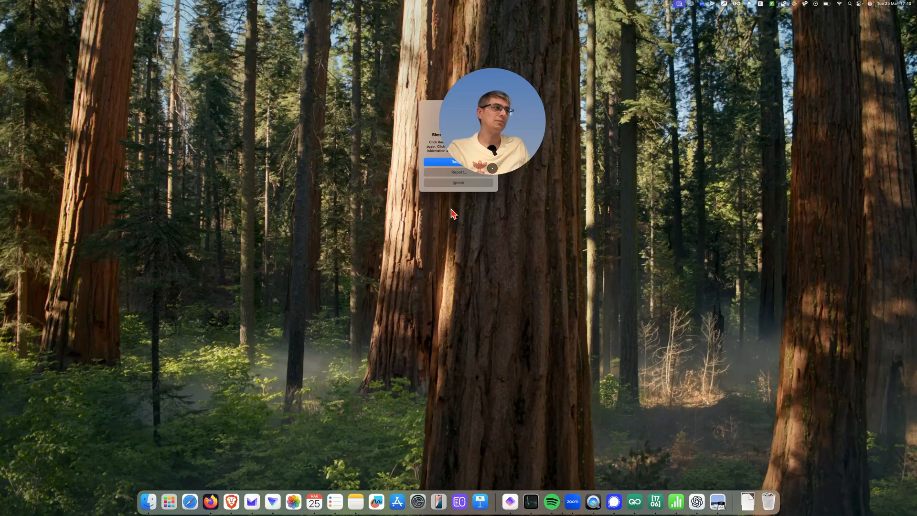
Ignore the crash report, search 'ble' in Raycast and relaunch Blender 4.4
left_click(459, 182)
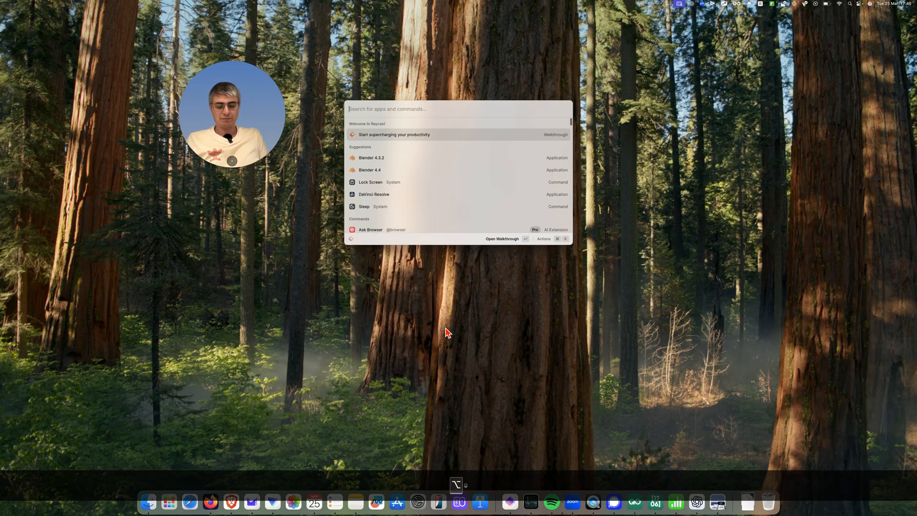
type("ble")
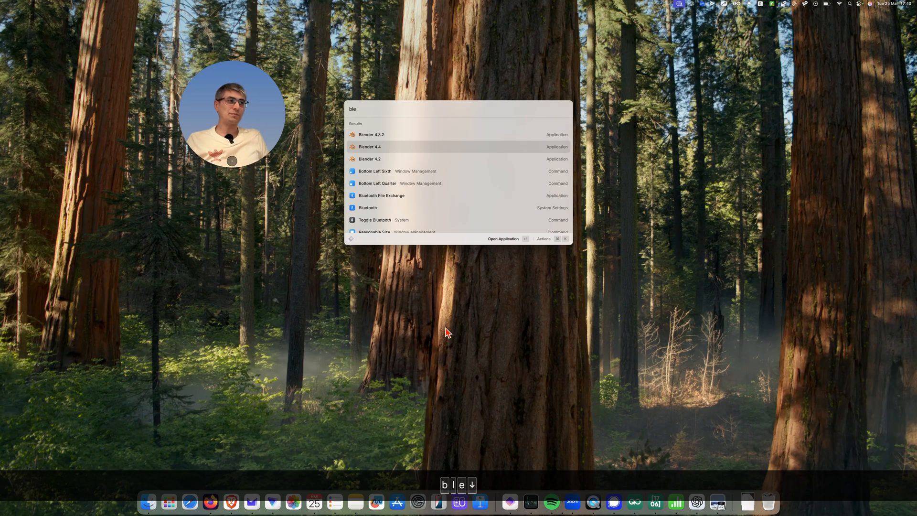
left_click(369, 147)
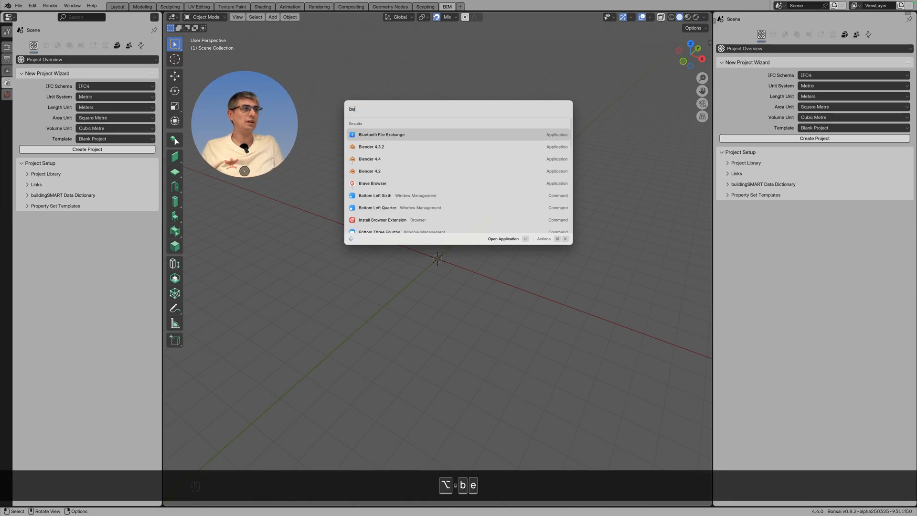
type("len")
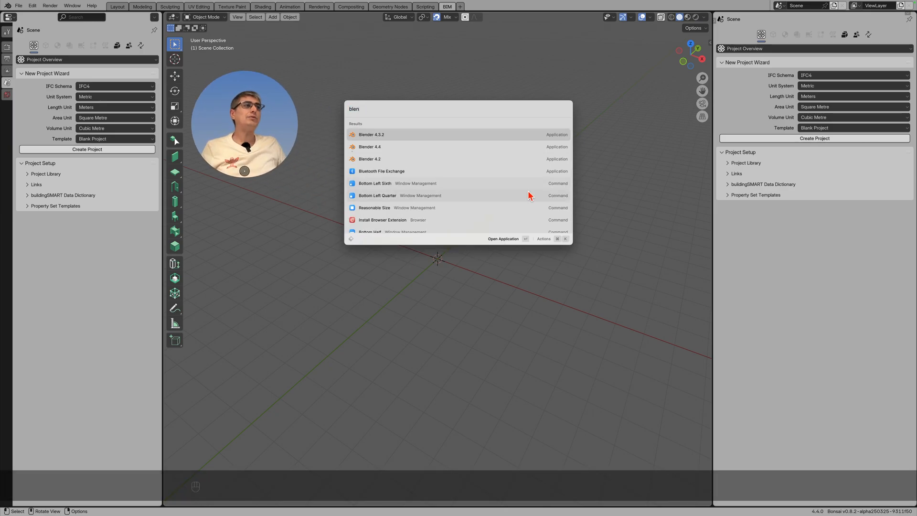
mouse_move(409, 165)
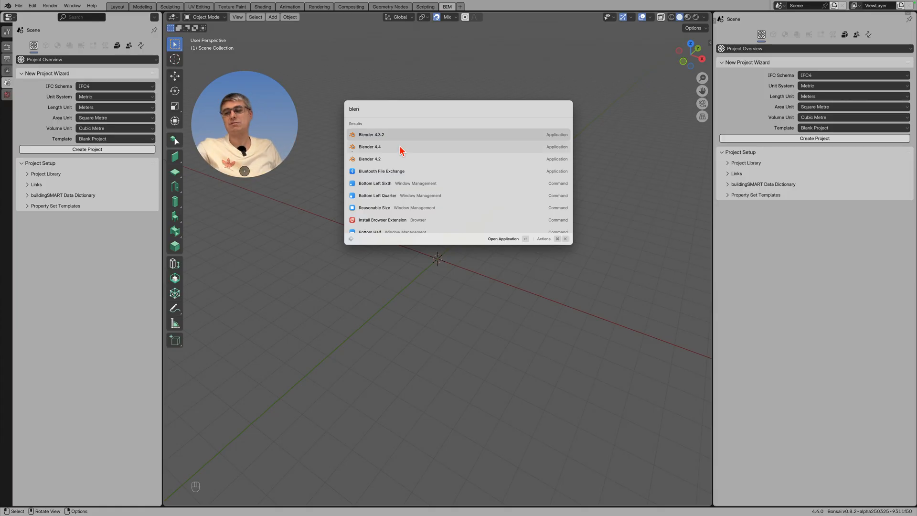
mouse_move(393, 164)
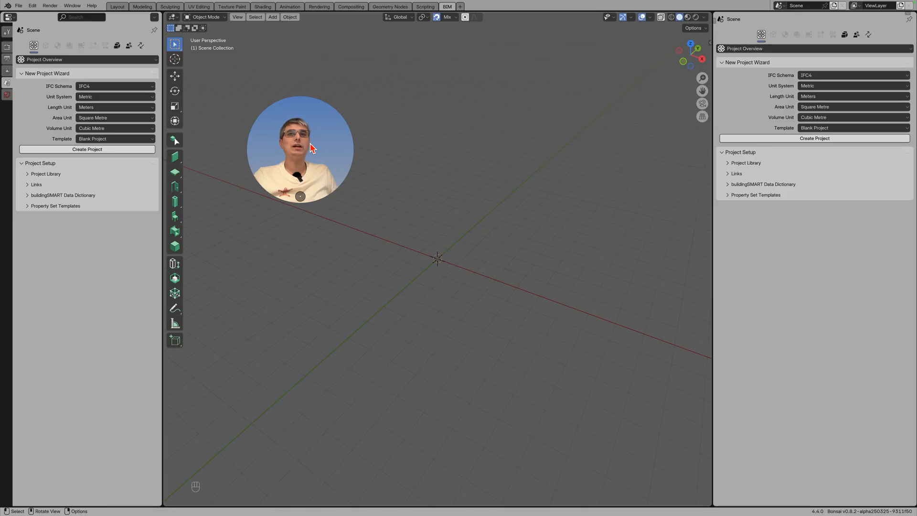
mouse_move(447, 172)
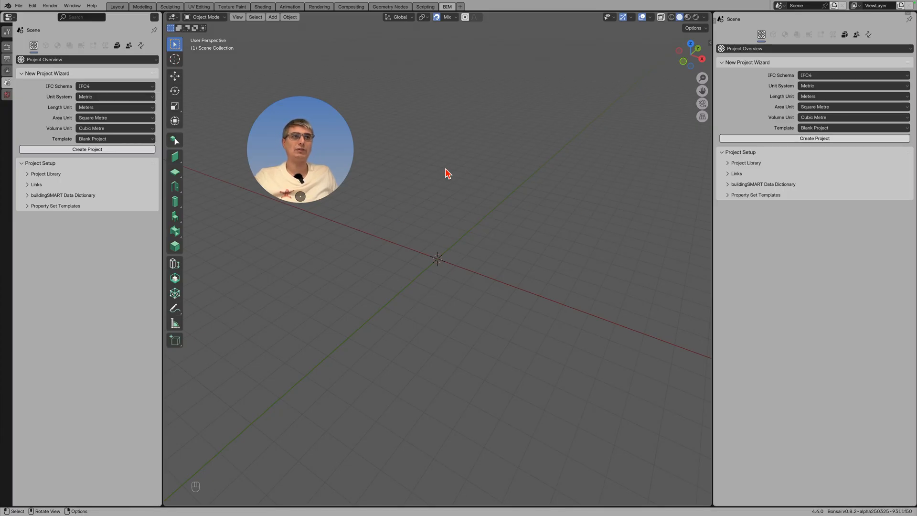
mouse_move(419, 183)
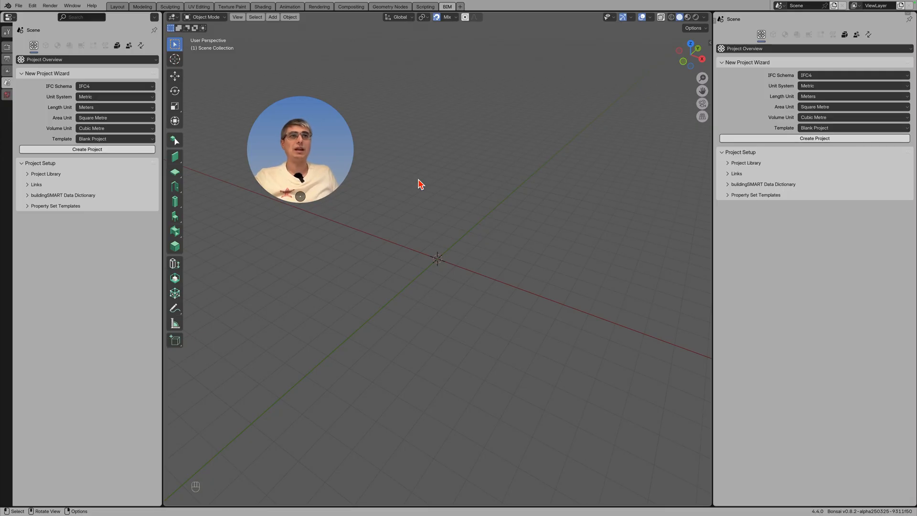
Bring up Preferences and search the extensions list for 'bonsai'
left_click(32, 6)
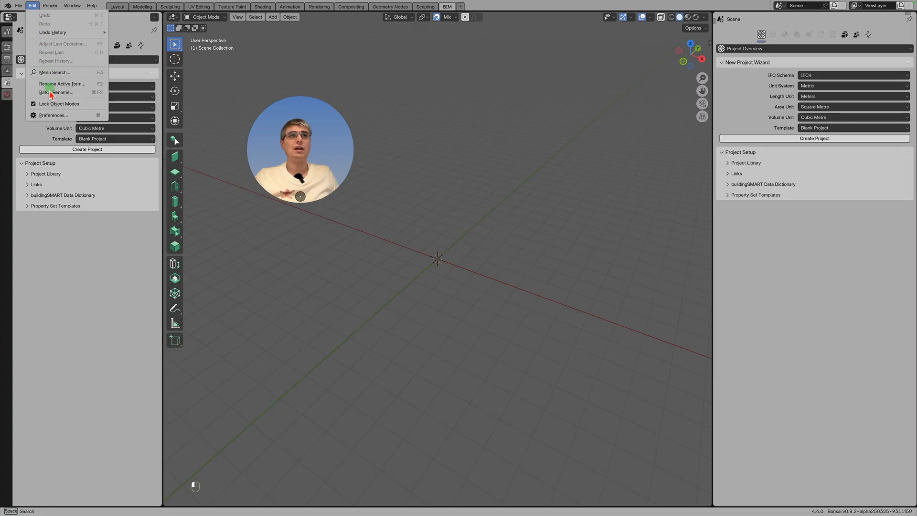
left_click(53, 114)
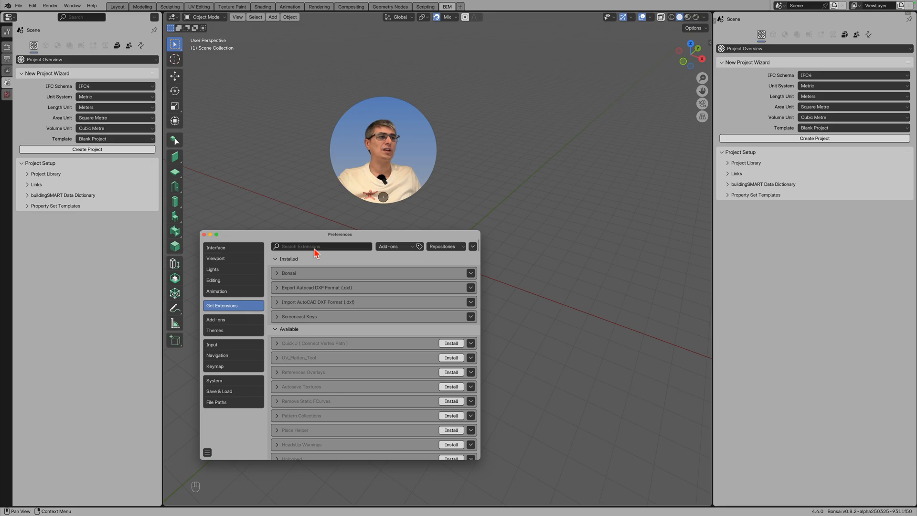
type("bonsai")
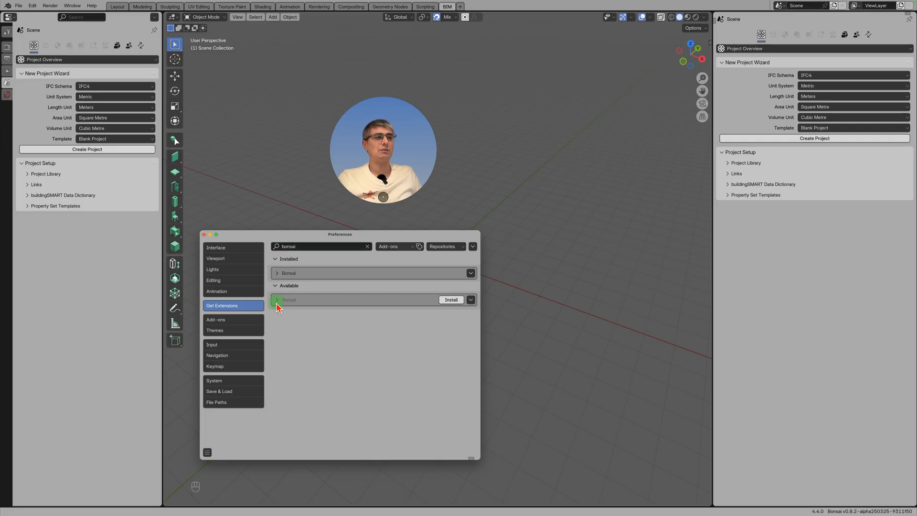
Expand the available and installed Bonsai entries showing version 0.8.2 alpha, then close Preferences
left_click(276, 299)
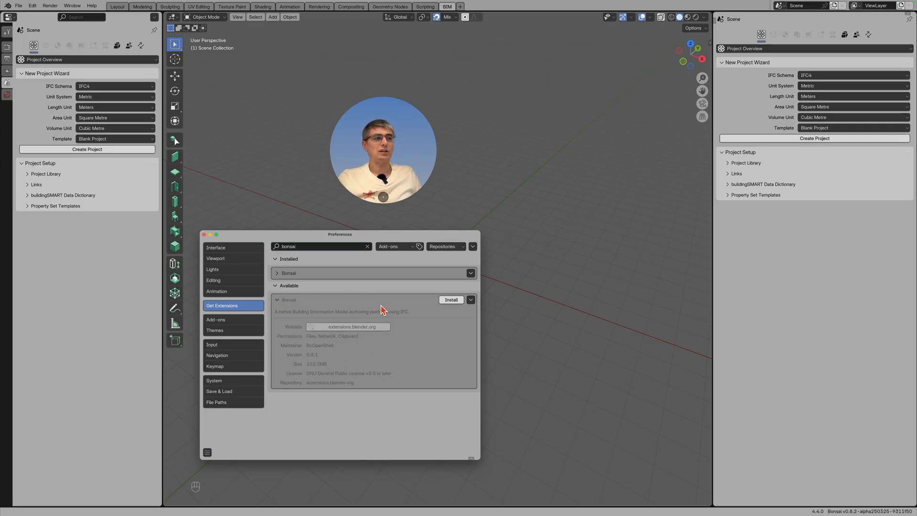
left_click(276, 274)
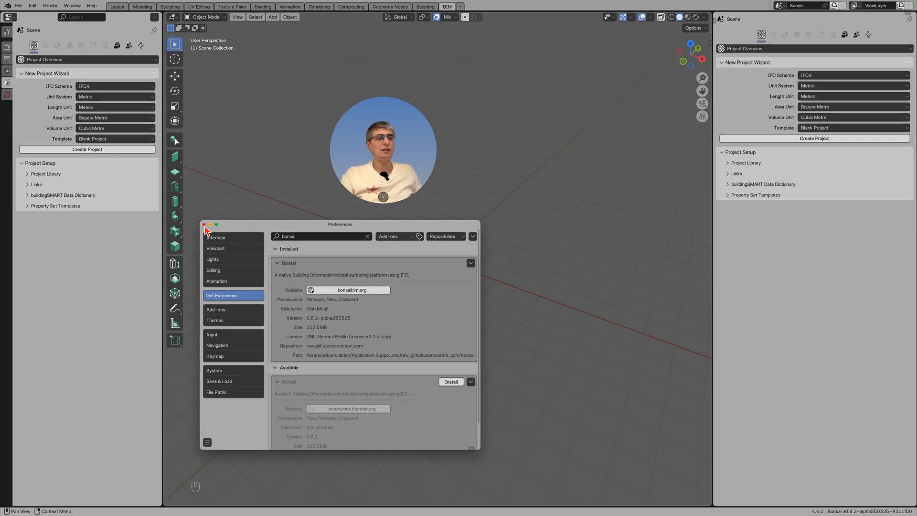
left_click(204, 224)
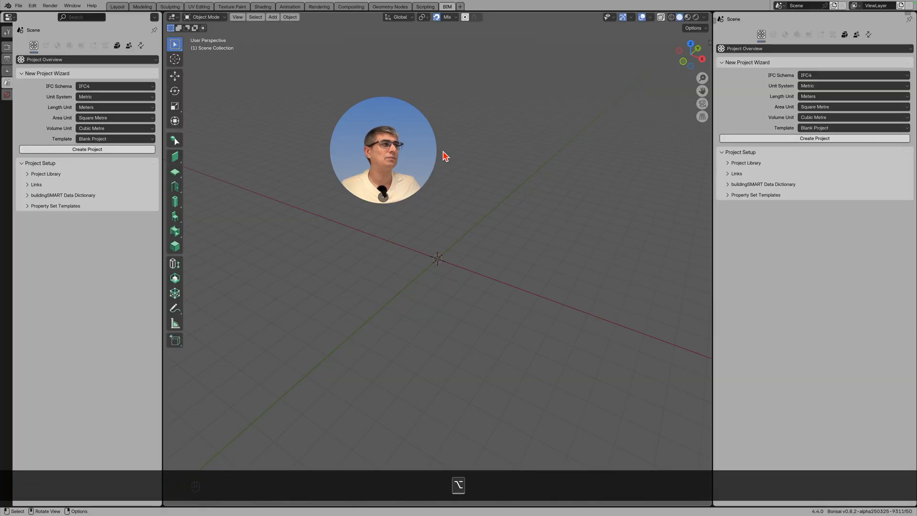
Search 'blen' in Raycast to list Blender 4.3.2, 4.4 and 4.2
type("blen")
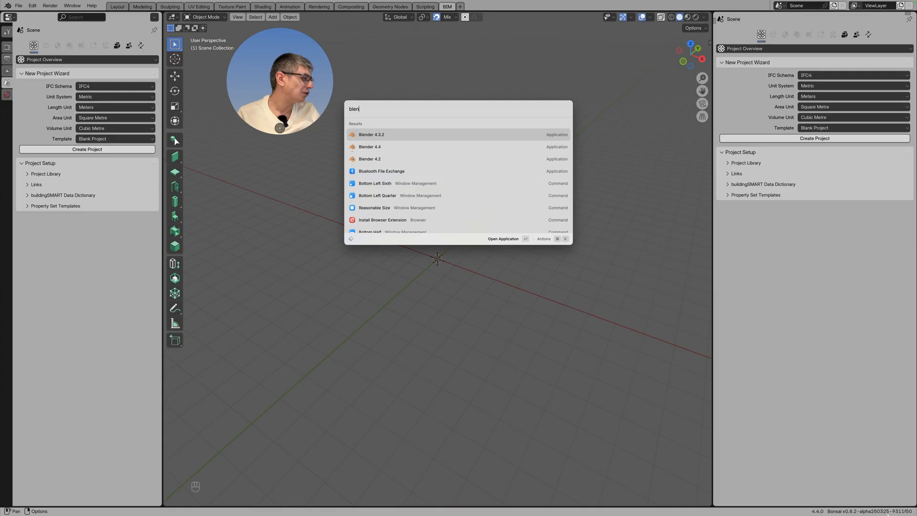
mouse_move(528, 312)
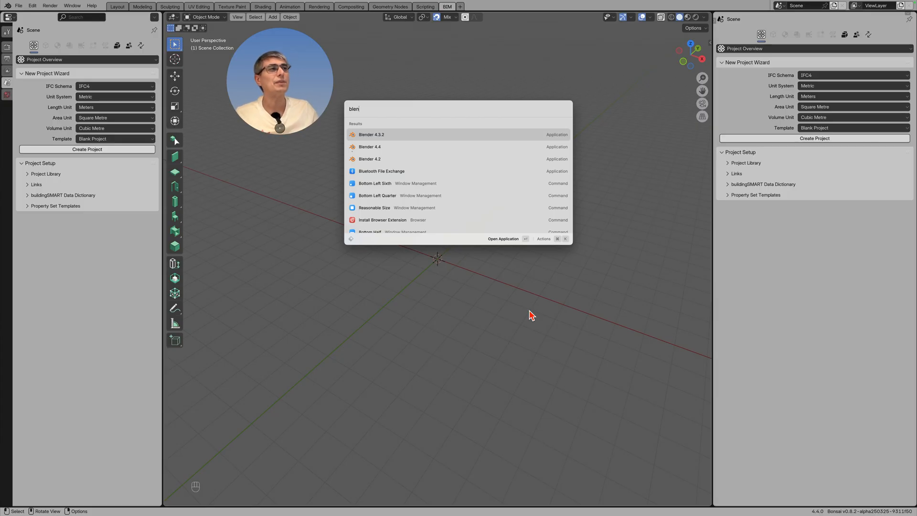
mouse_move(531, 283)
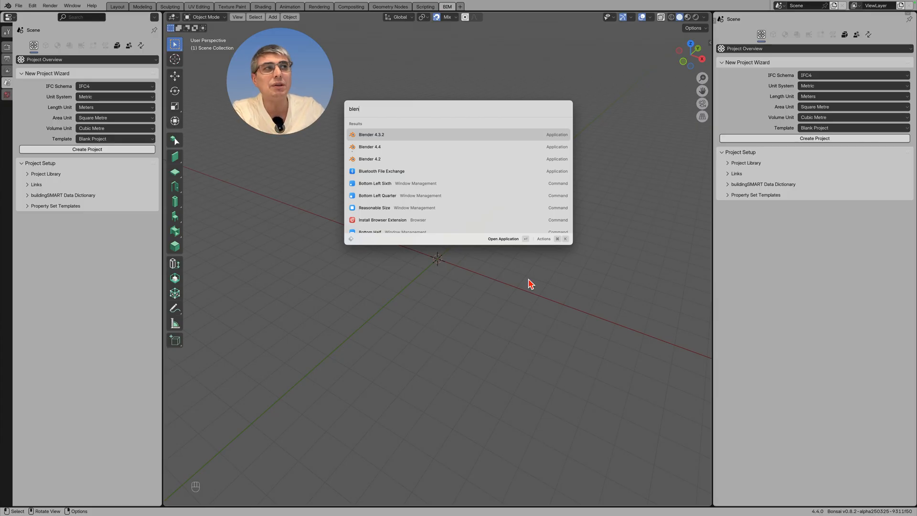